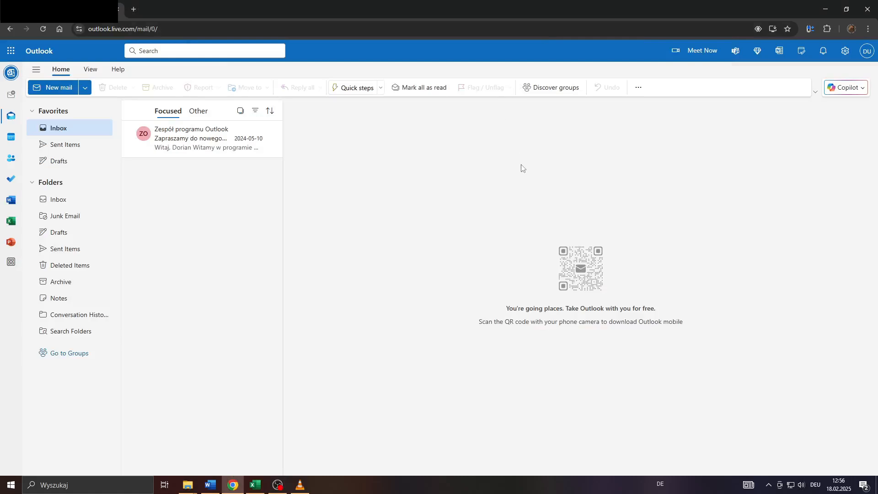
mouse_move(382, 162)
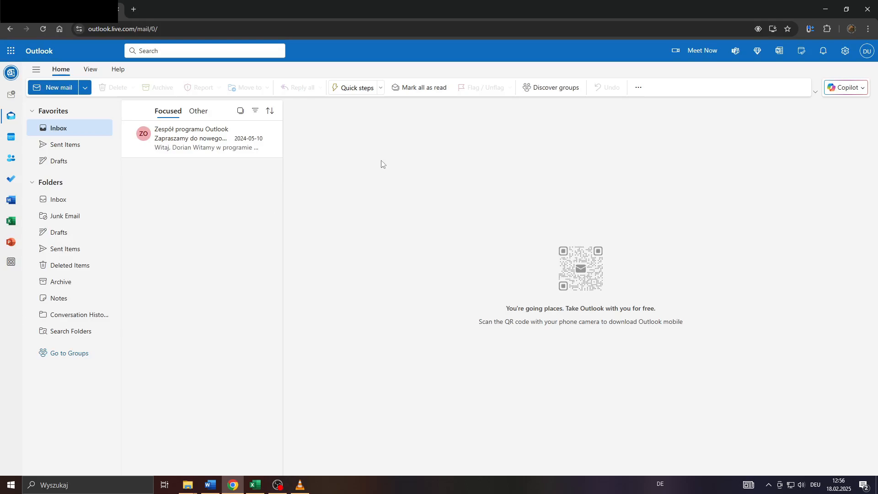
mouse_move(342, 178)
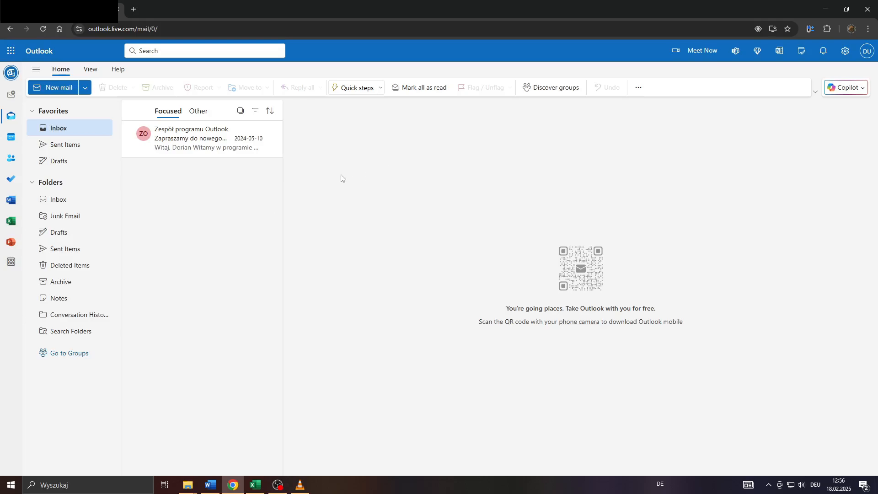
mouse_move(235, 186)
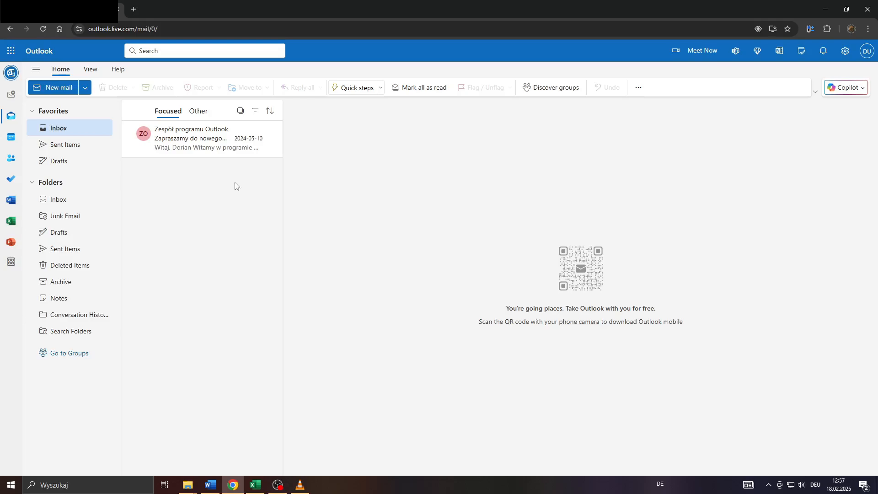
mouse_move(190, 138)
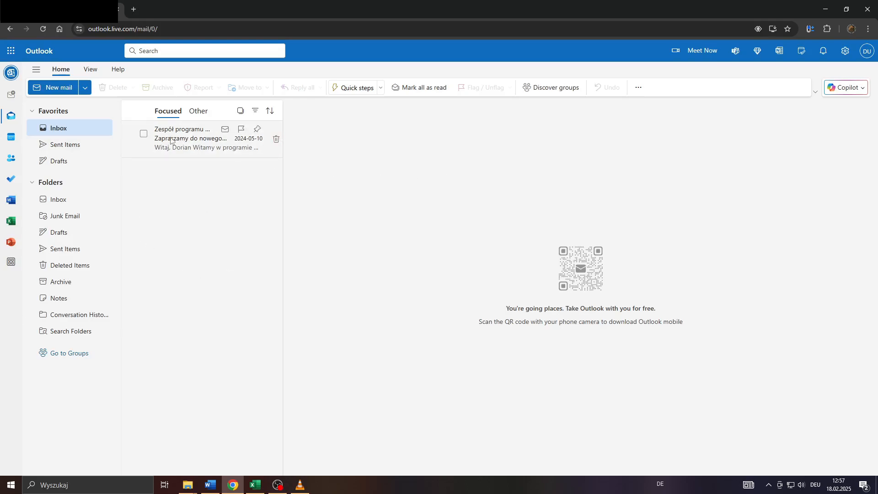
Open the Zespół programu Outlook welcome email and scroll through it to the footer
left_click(191, 138)
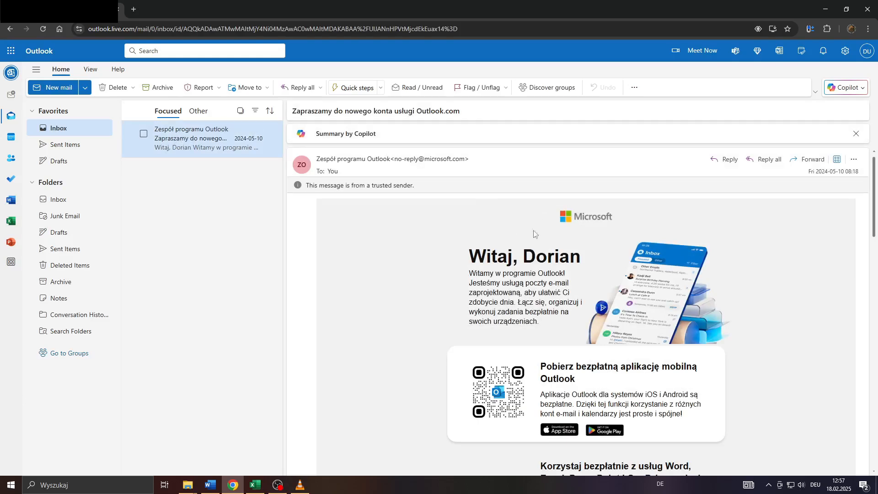
mouse_move(692, 311)
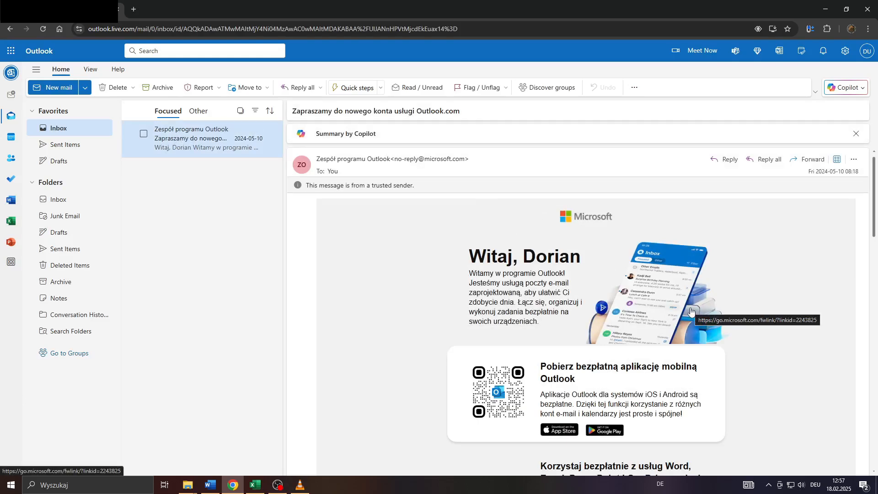
scroll("down", 3)
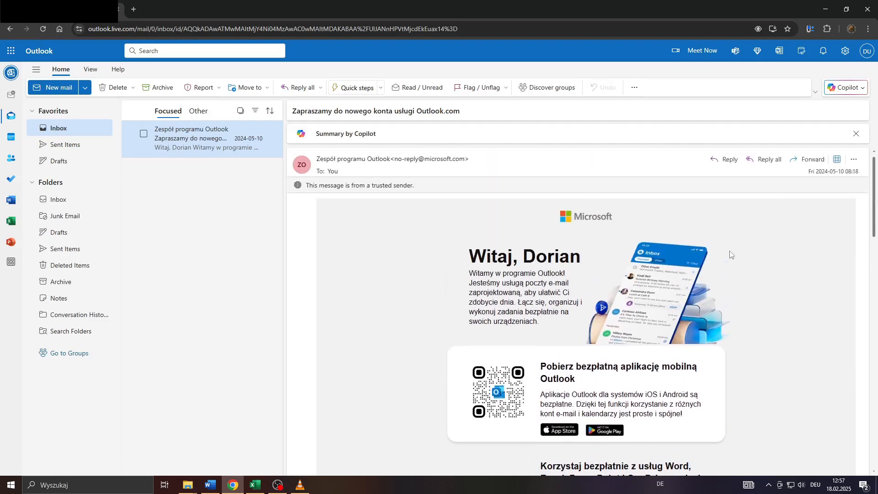
scroll("down", 3)
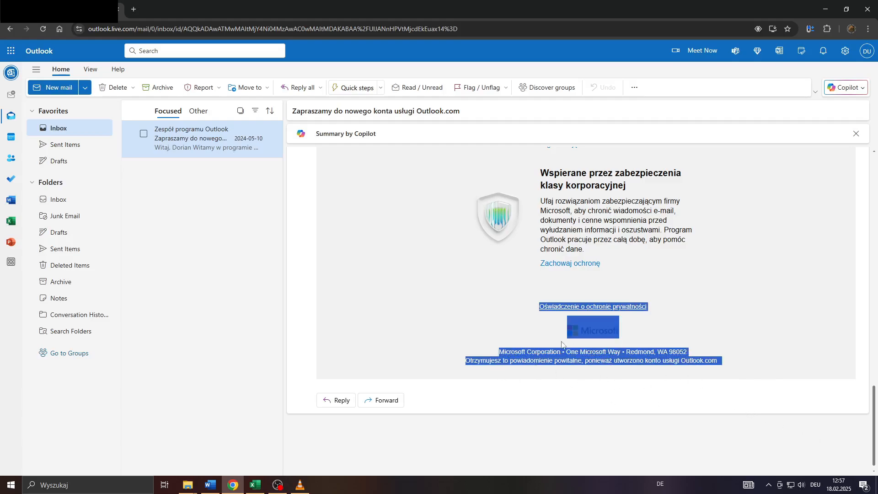
left_click(514, 332)
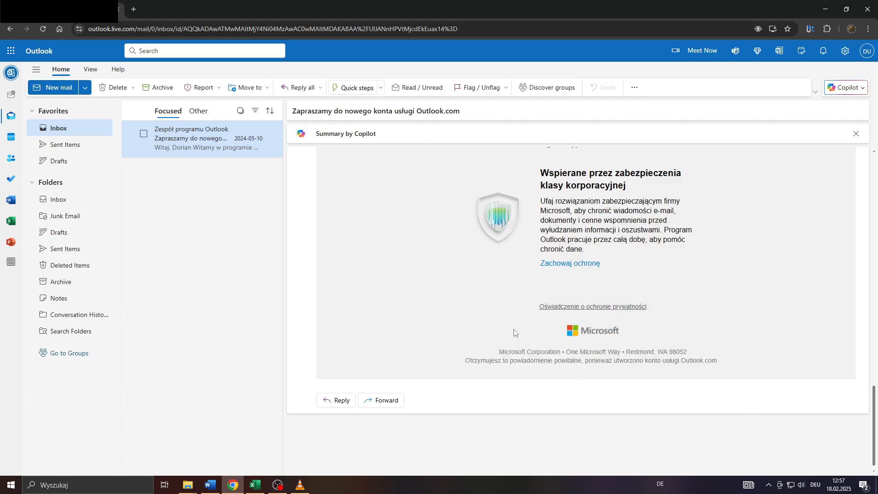
mouse_move(807, 339)
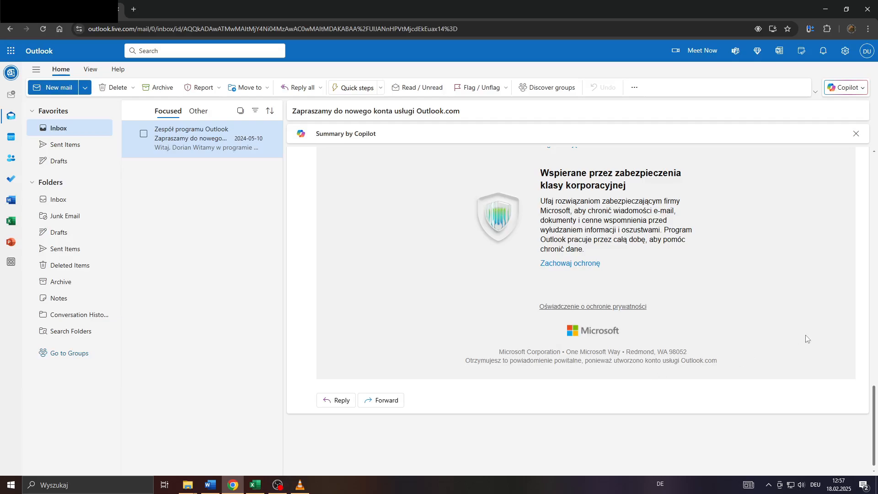
scroll("down", 3)
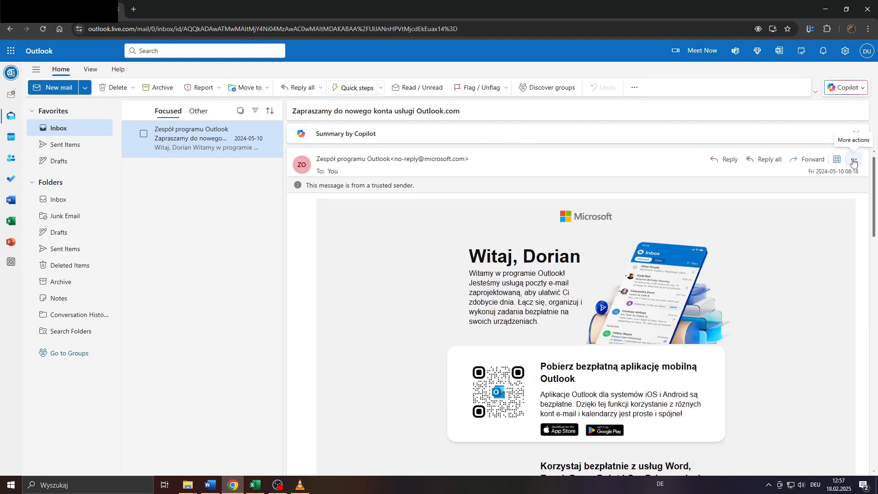
Open the More actions menu on the welcome message's header
left_click(853, 160)
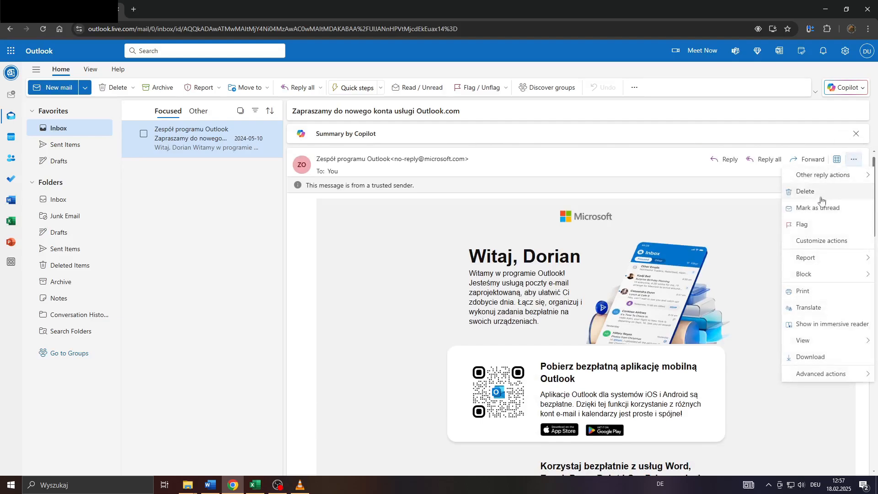
mouse_move(804, 274)
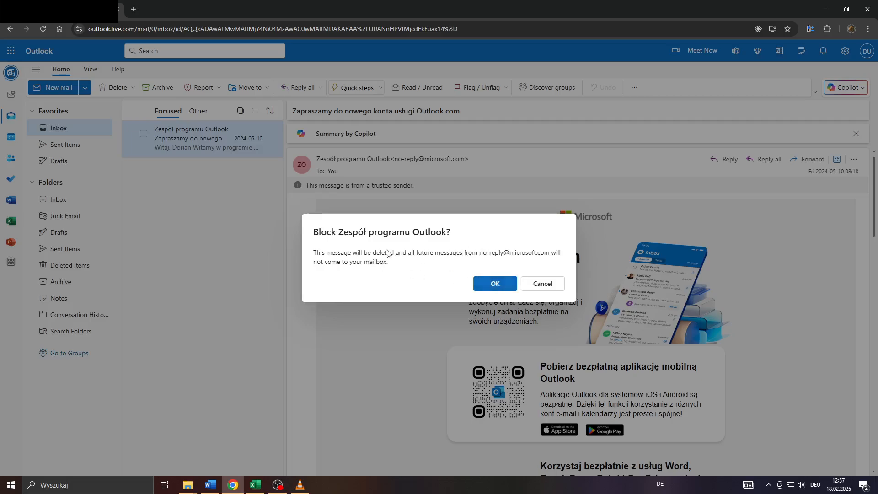
mouse_move(361, 274)
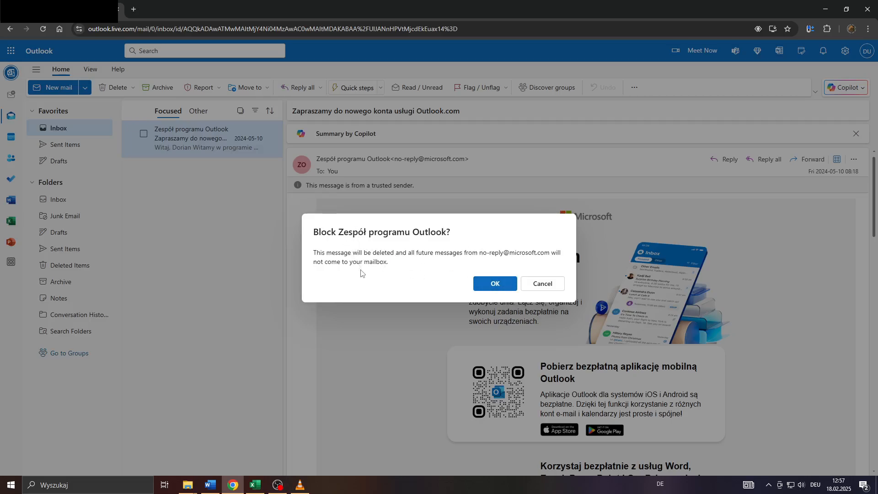
mouse_move(474, 265)
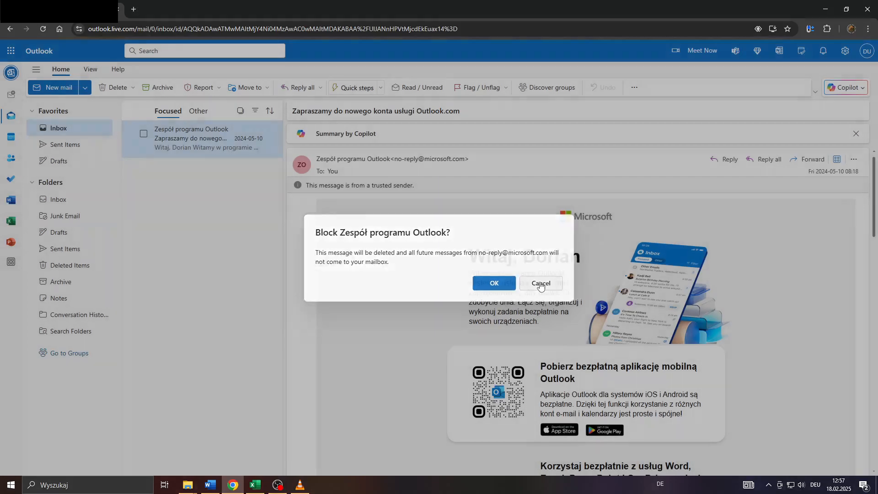
Cancel the Block sender confirmation for the welcome message
left_click(539, 283)
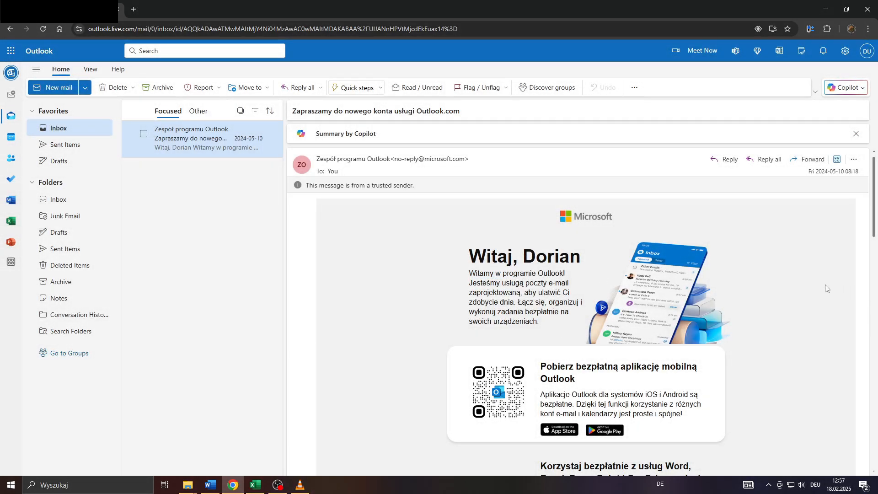
mouse_move(337, 438)
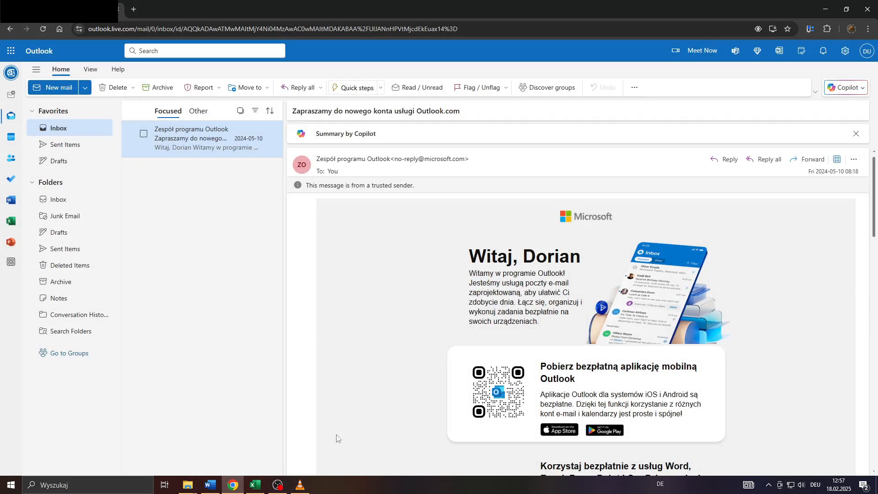